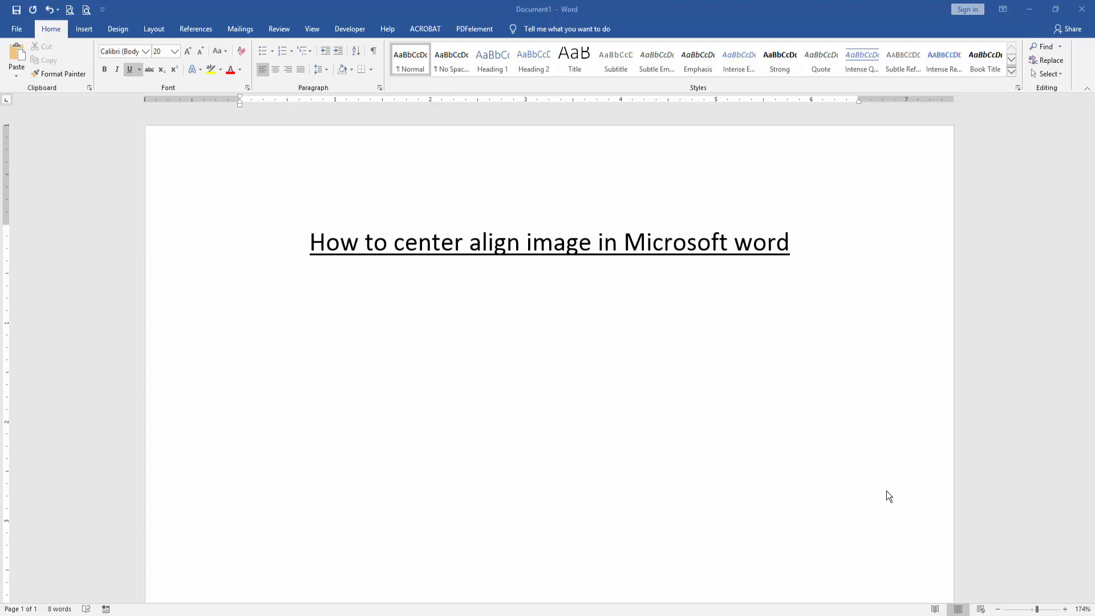
mouse_move(397, 51)
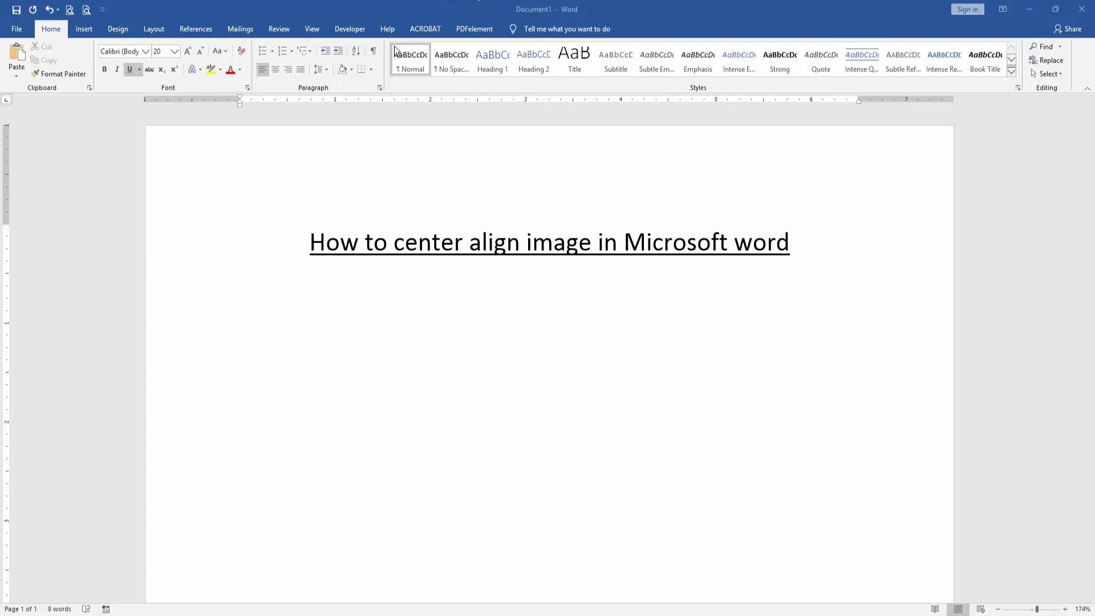
Step: Insert the photos IMG_5318, IMG_5333 and IMG_5334 from the picture browser into the document
left_click(84, 29)
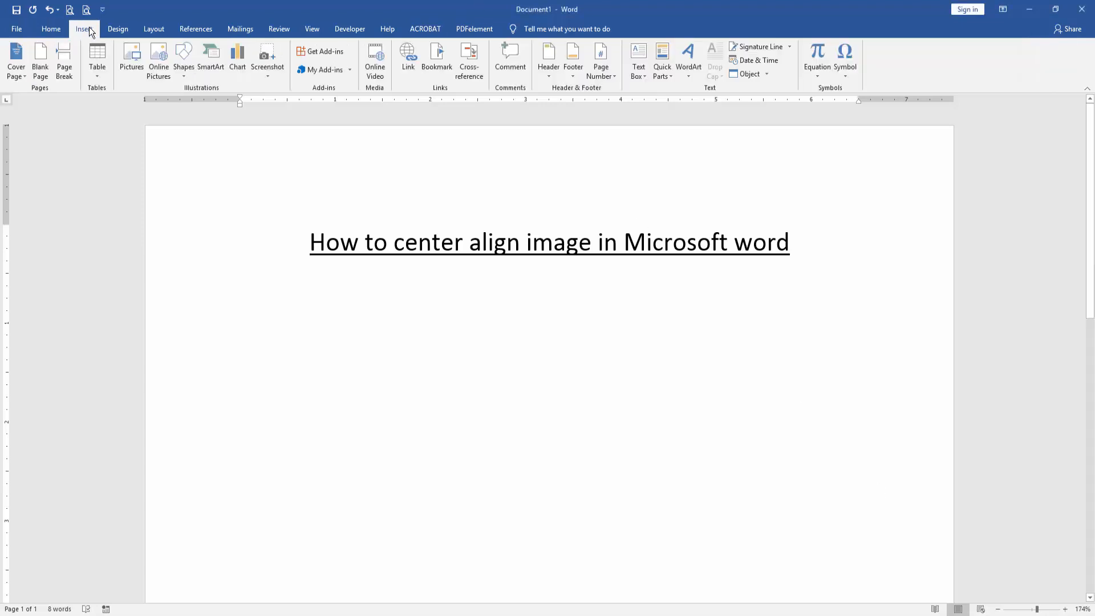
left_click(131, 55)
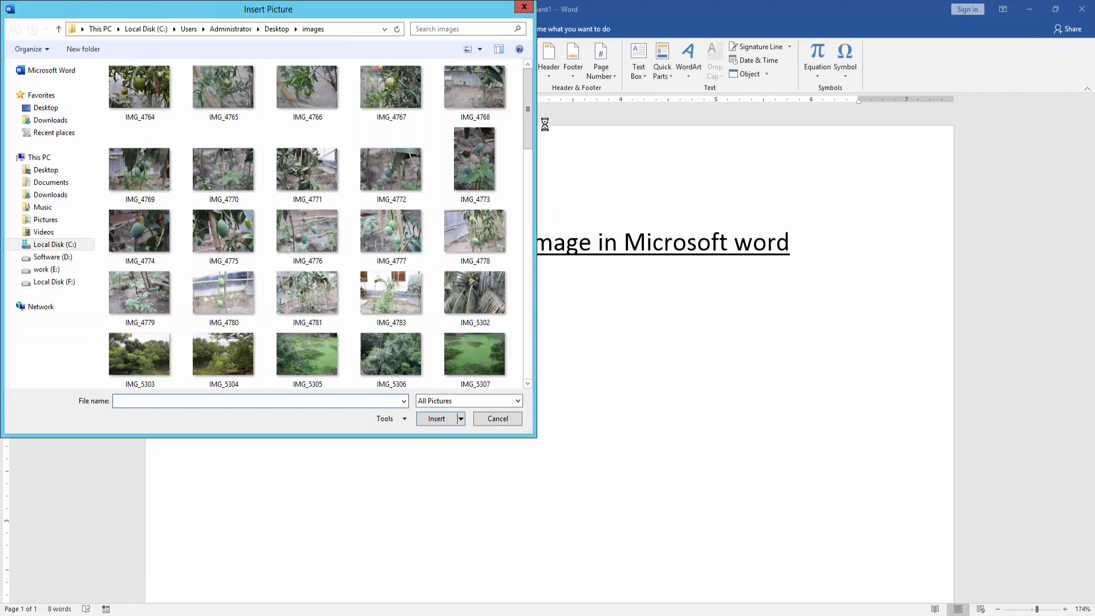
scroll("down", 3)
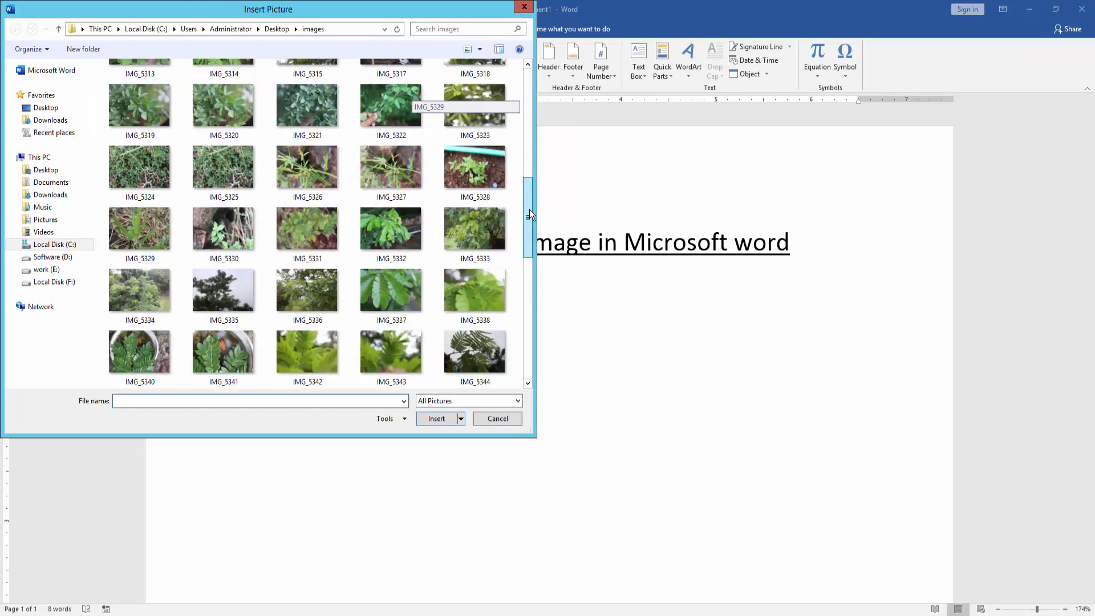
left_click(474, 105)
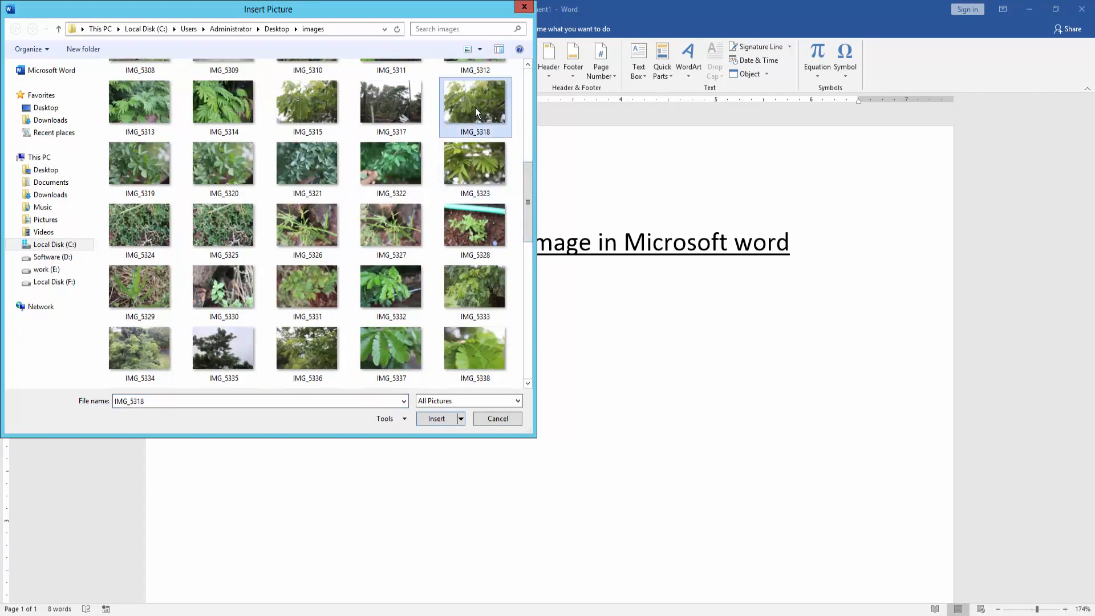
mouse_move(490, 216)
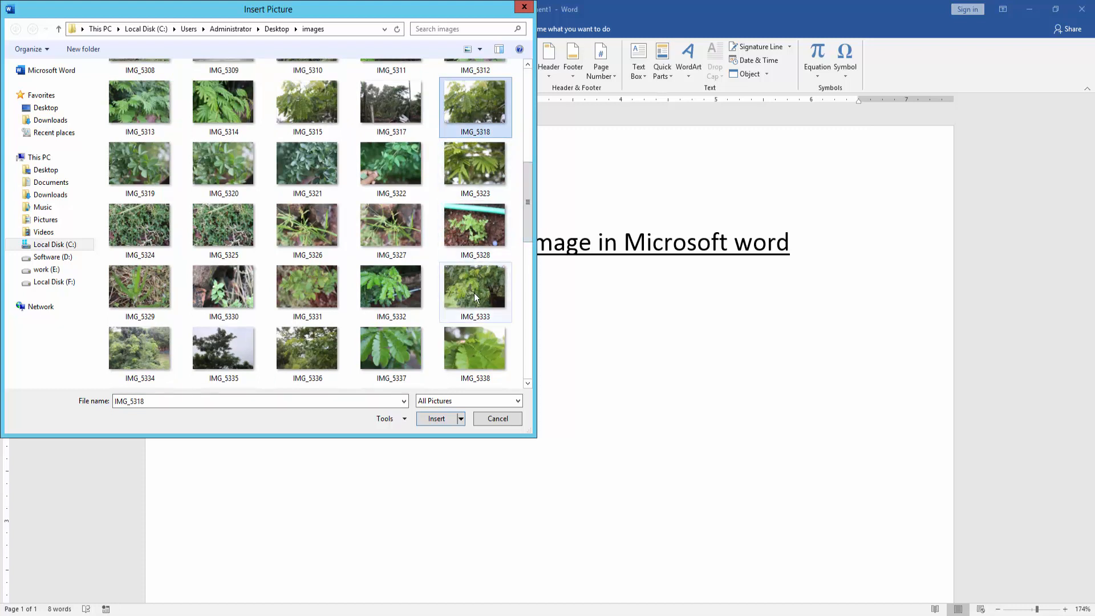
left_click(474, 285)
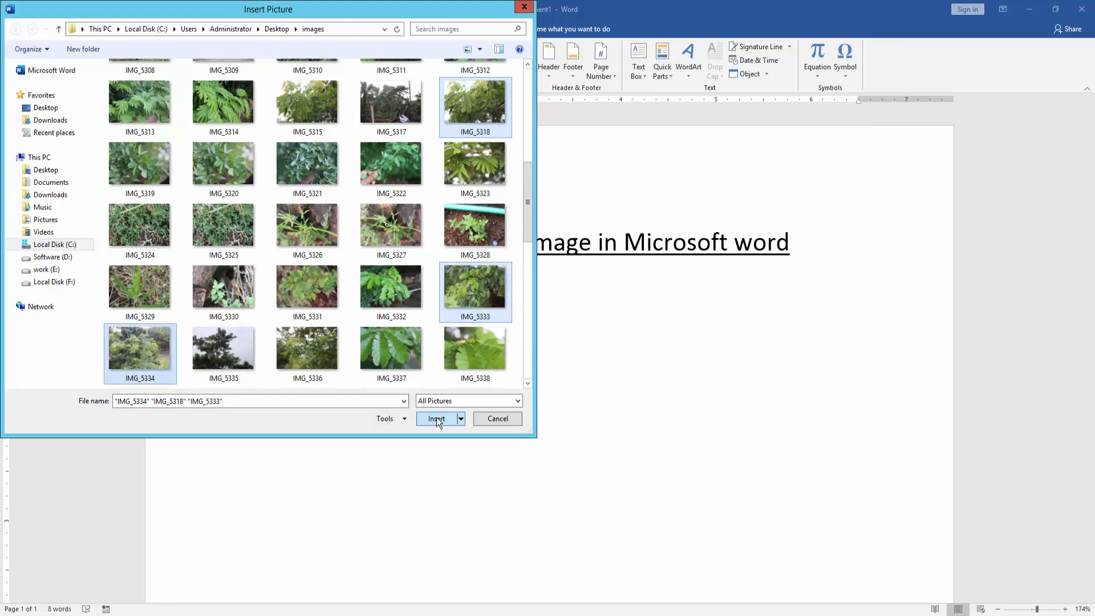
left_click(436, 418)
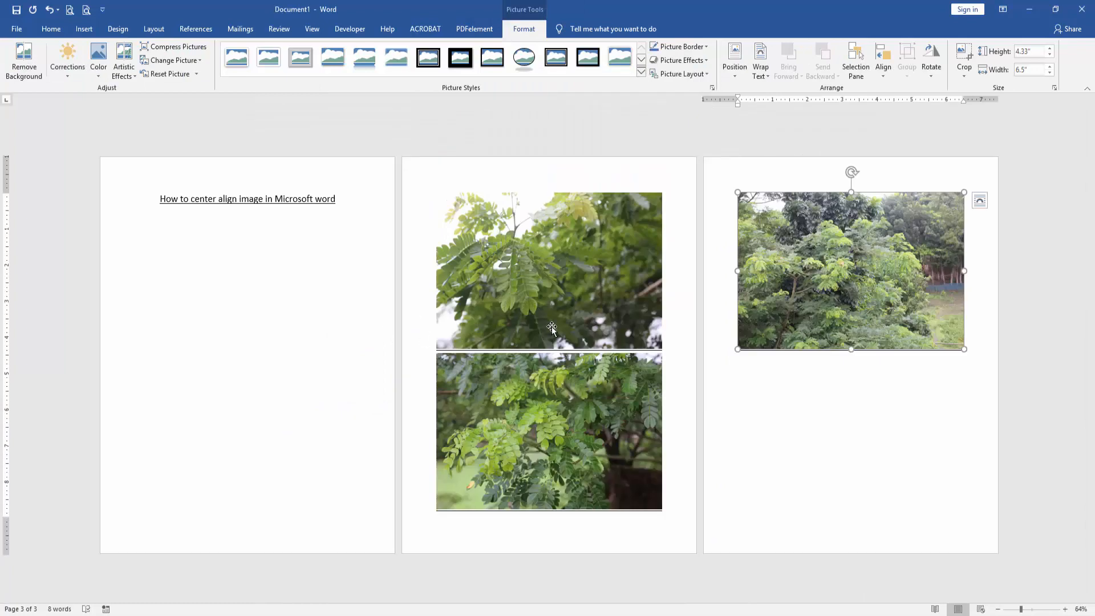
Step: Set the text wrapping of each of the three photos to In Front of Text
left_click(549, 271)
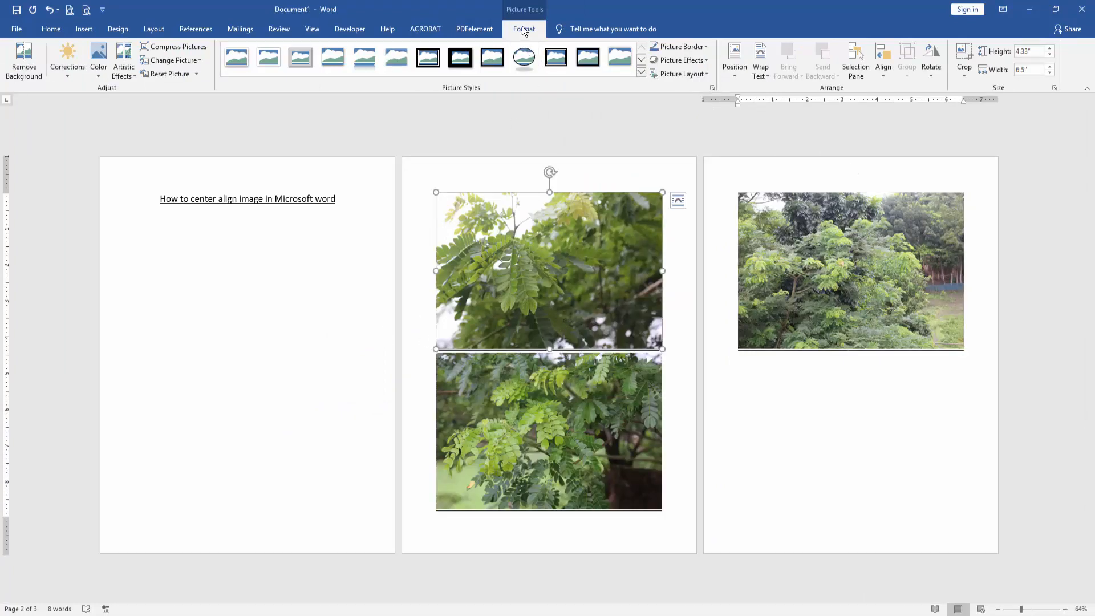
left_click(760, 59)
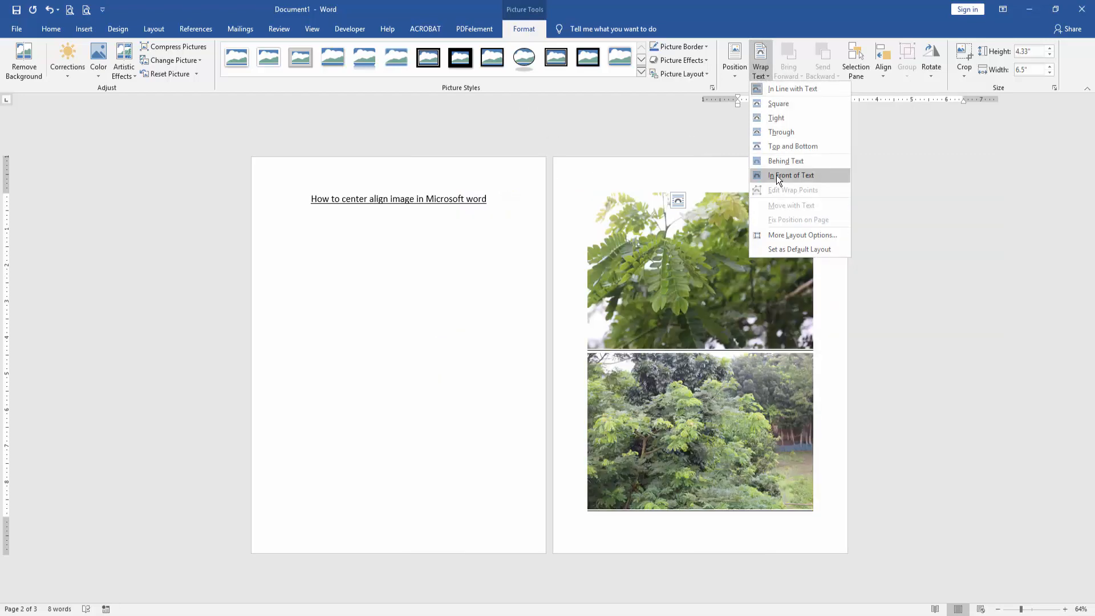
left_click(792, 175)
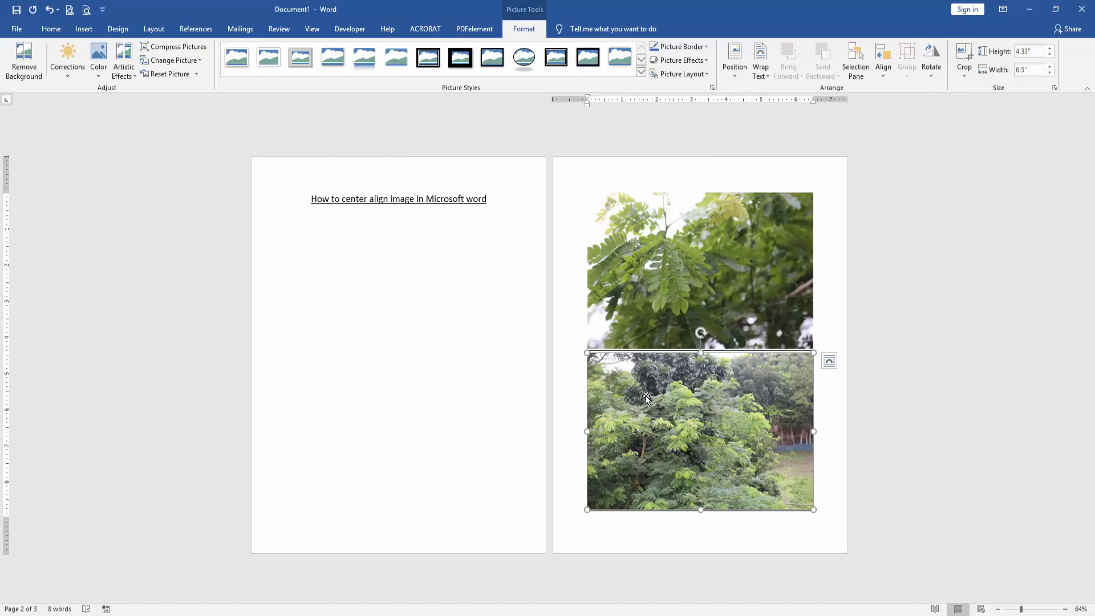
left_click(760, 59)
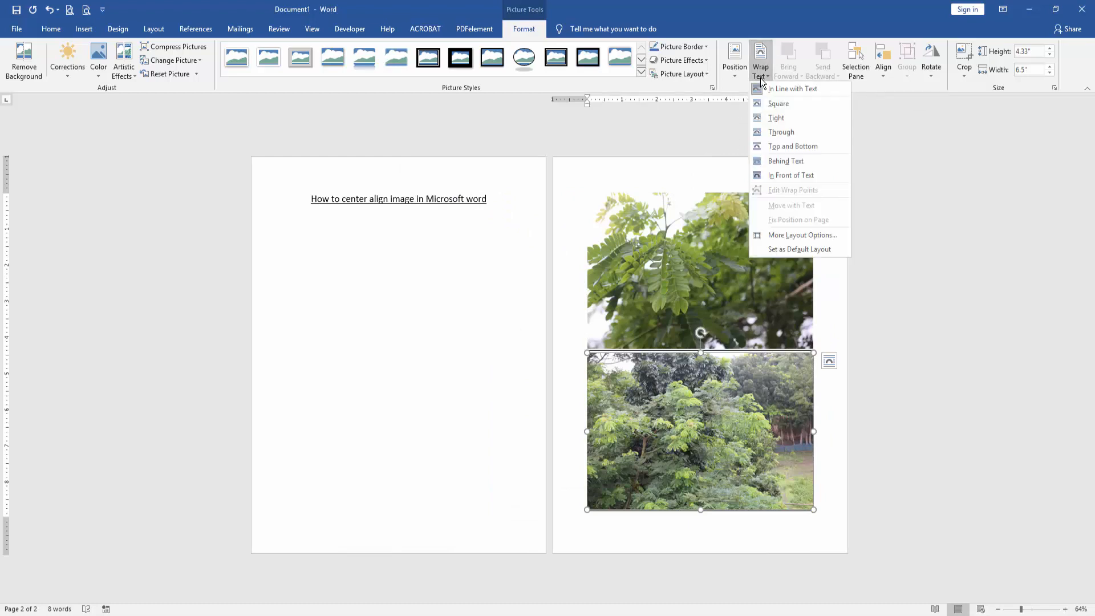
left_click(792, 89)
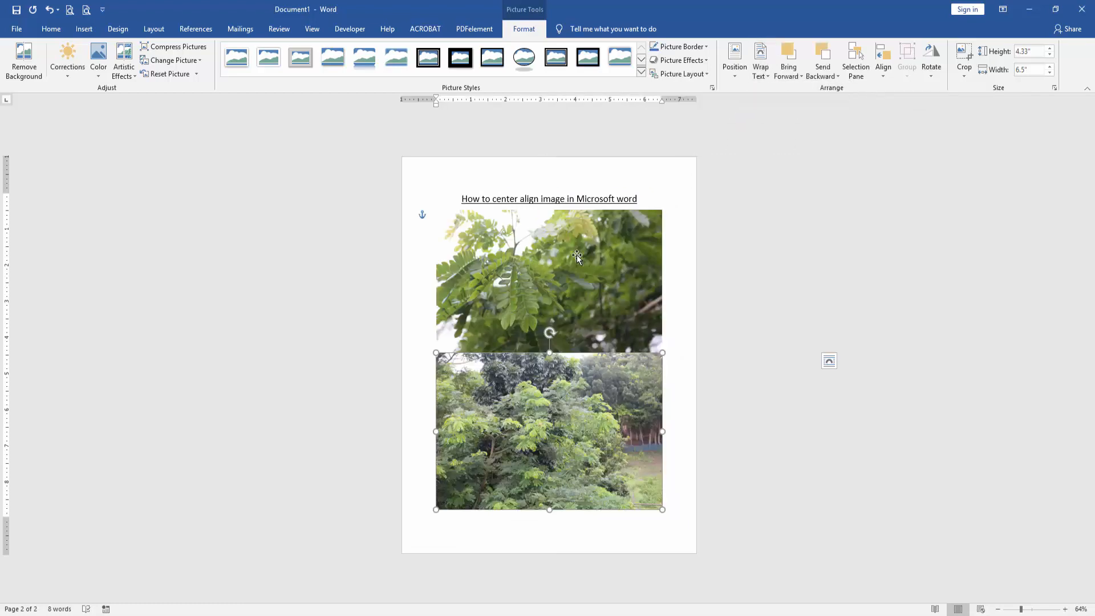
left_click(761, 59)
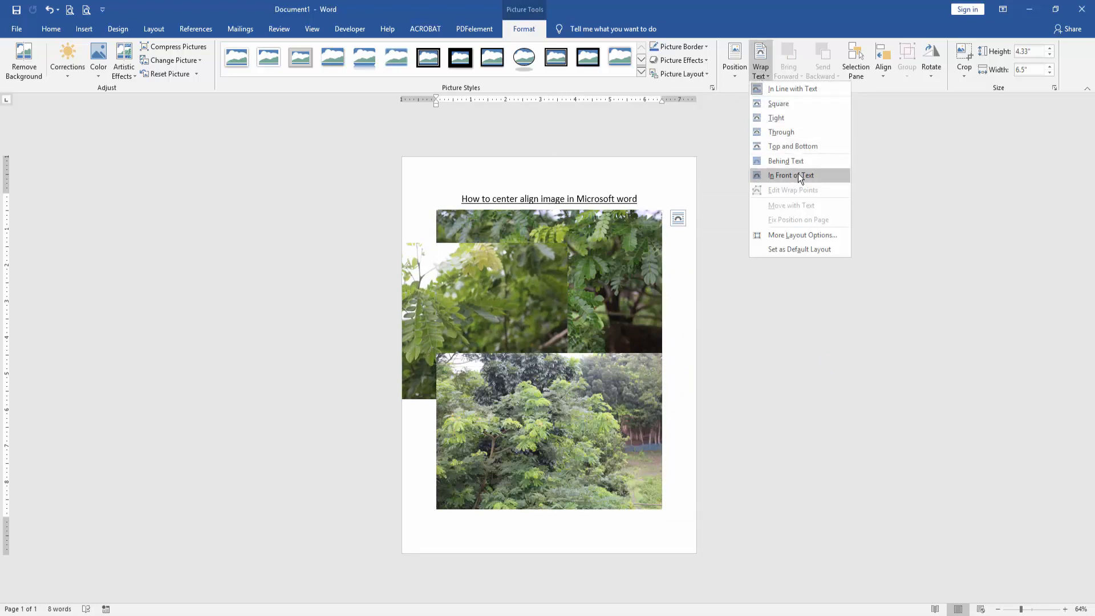
left_click(789, 176)
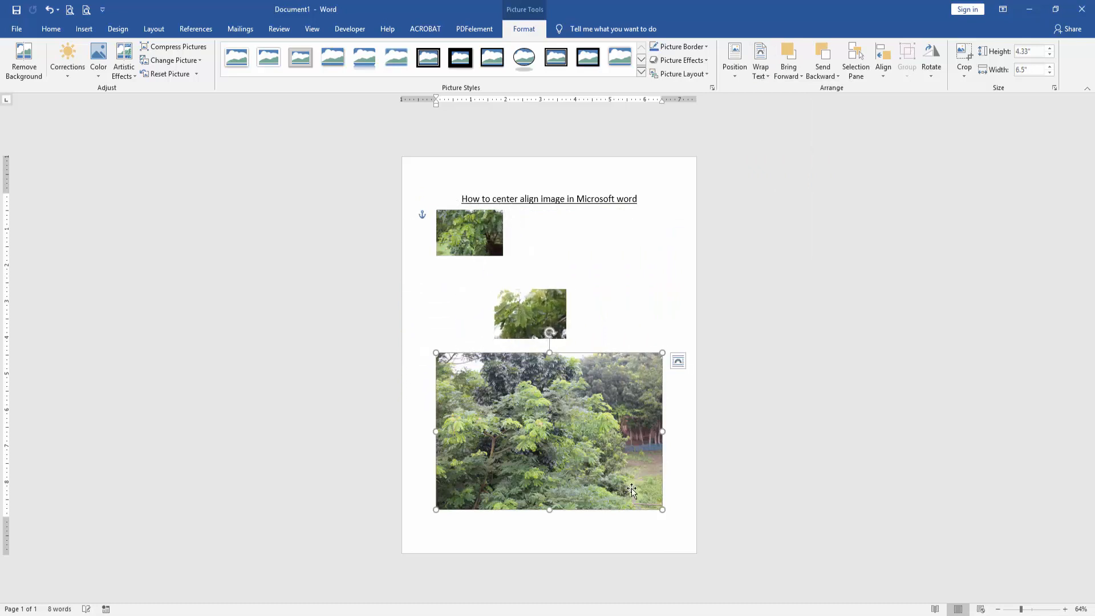
Step: Drag the tree photo's corner handle inward to shrink it to a small size
left_click_drag(661, 508, 510, 401)
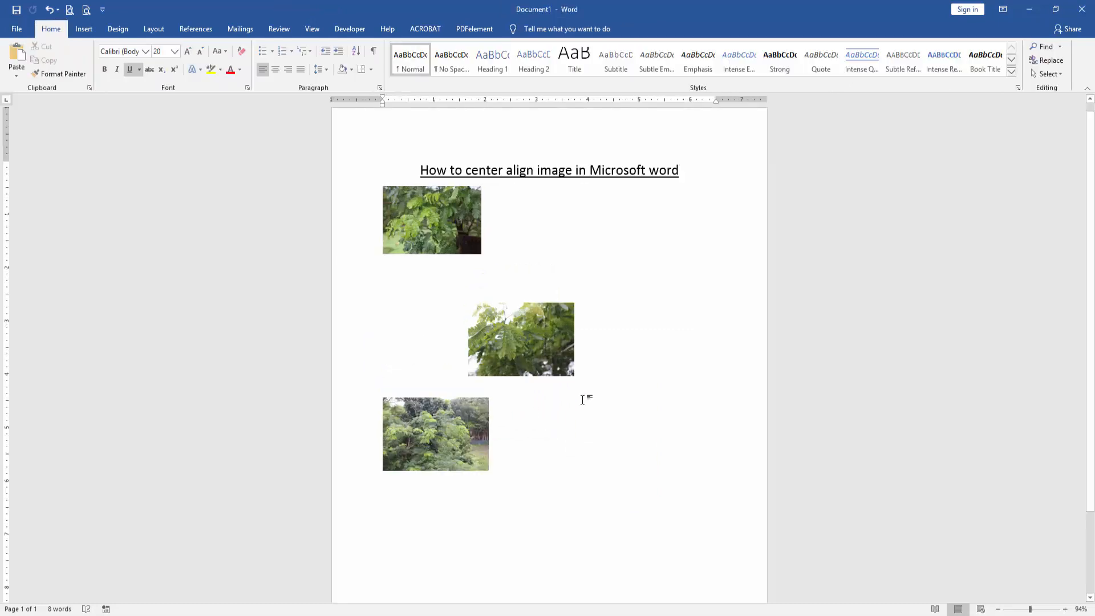
Step: Select the three small photos together and show the Align choices under Picture Tools Format
left_click(431, 220)
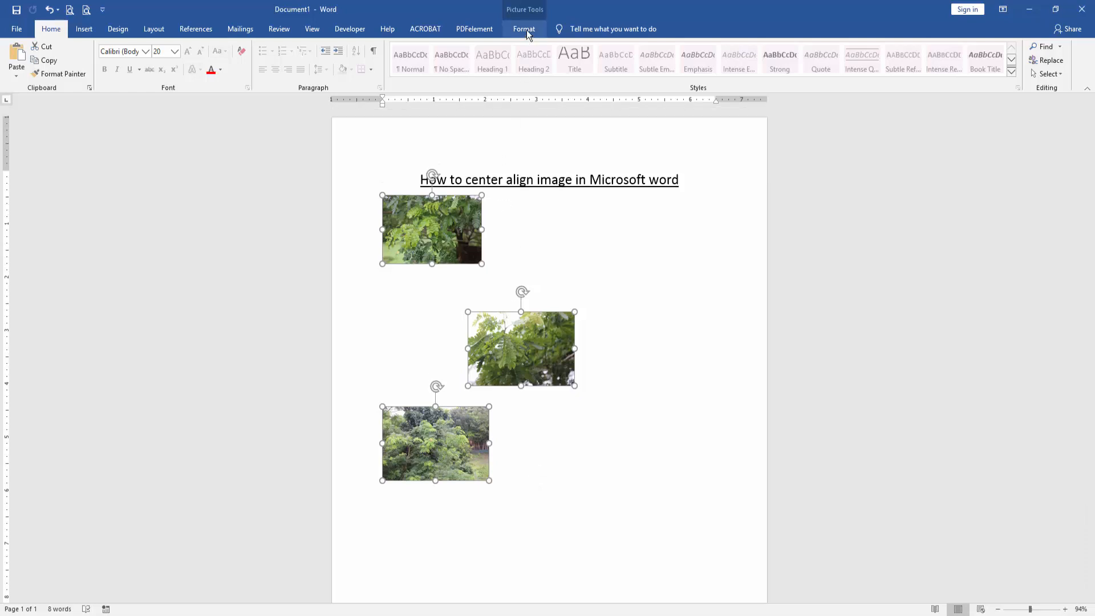
left_click(523, 28)
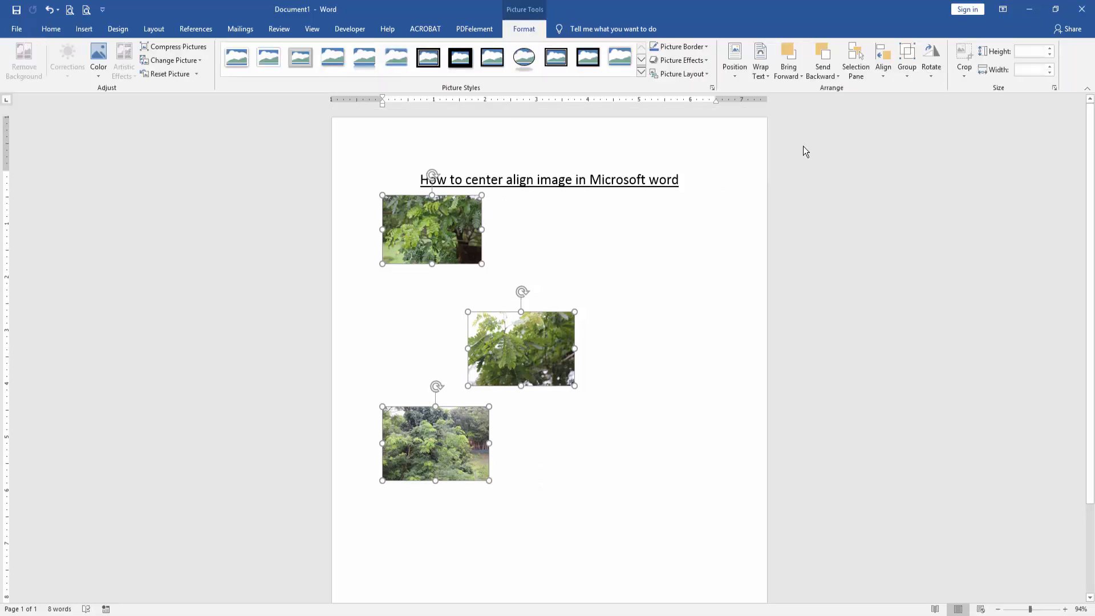
left_click(882, 57)
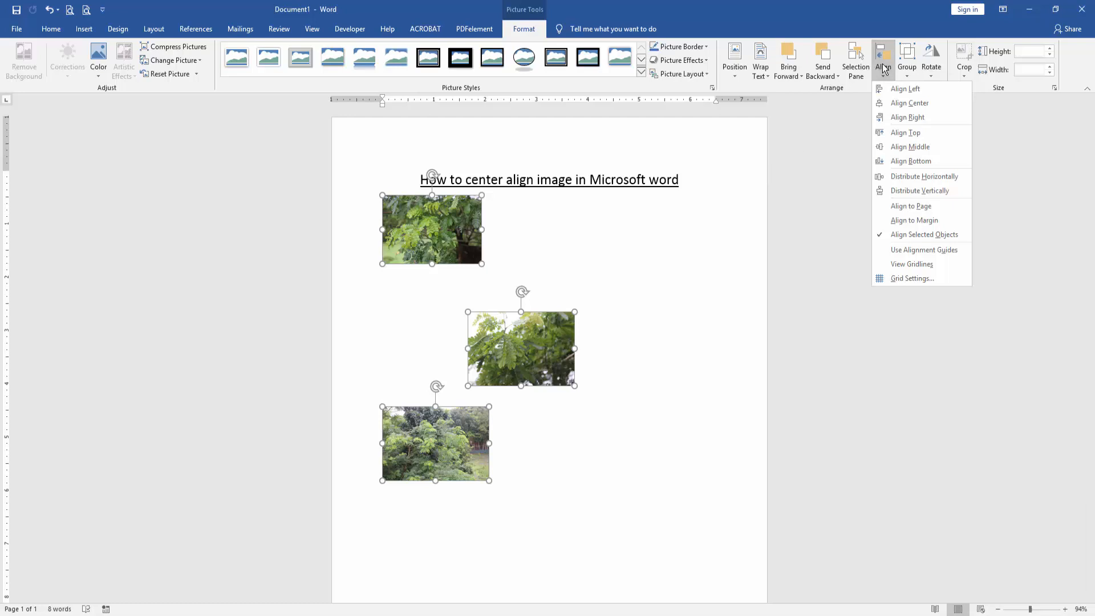